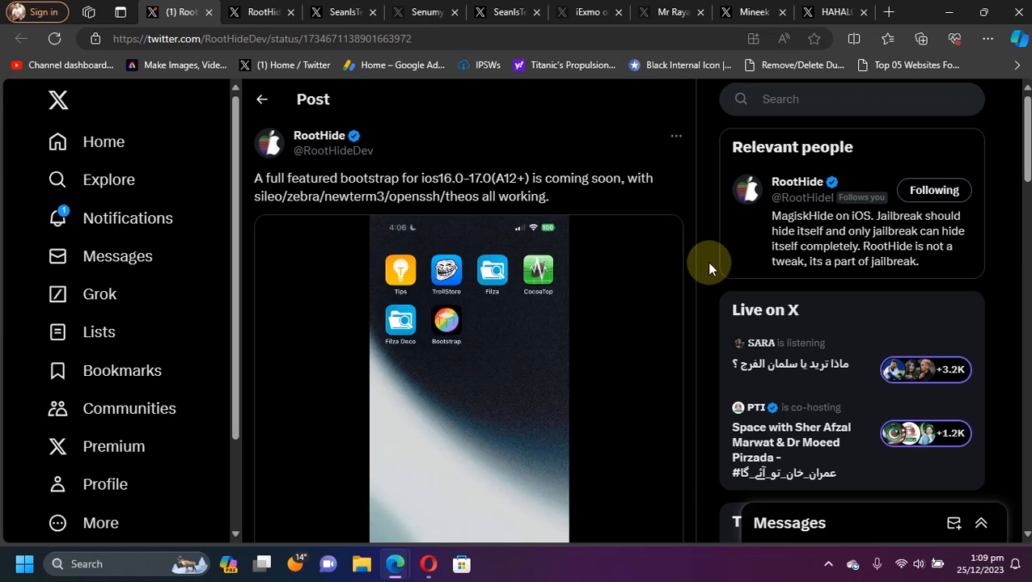
{"action": "mouse_move", "coordinate": [589, 192]}
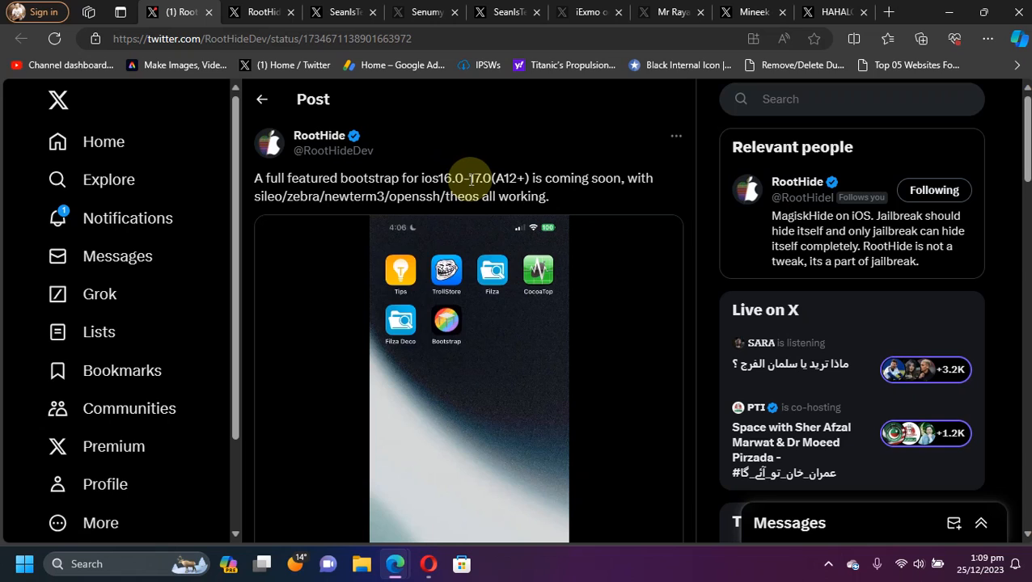
{"action": "mouse_move", "coordinate": [686, 176]}
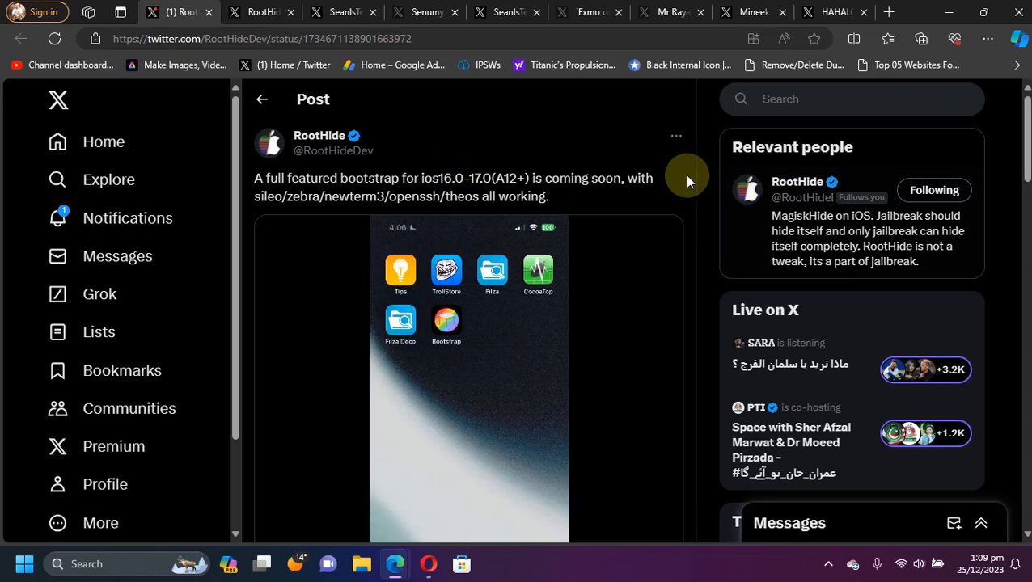
{"action": "mouse_move", "coordinate": [697, 179]}
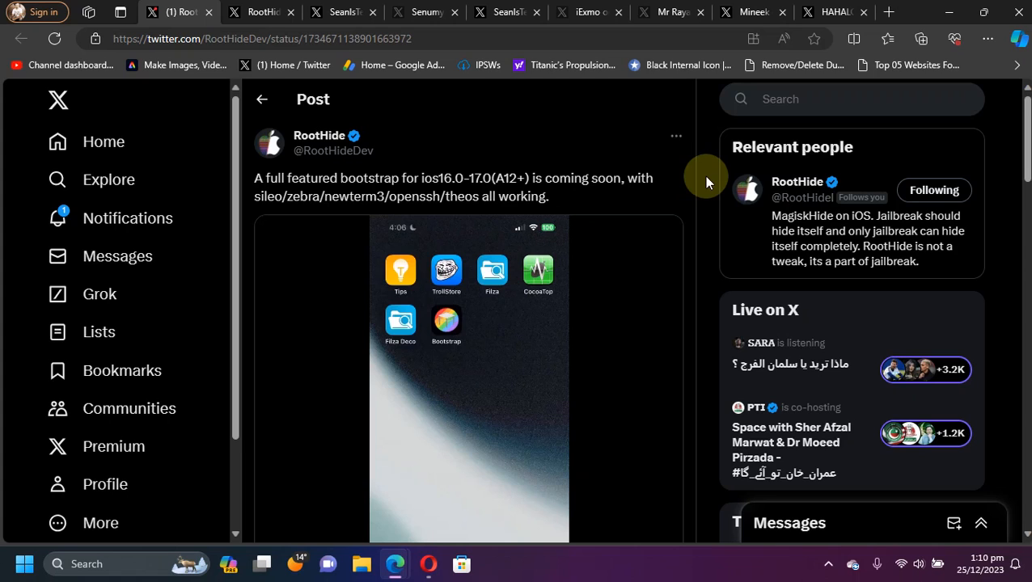
{"action": "mouse_move", "coordinate": [703, 235]}
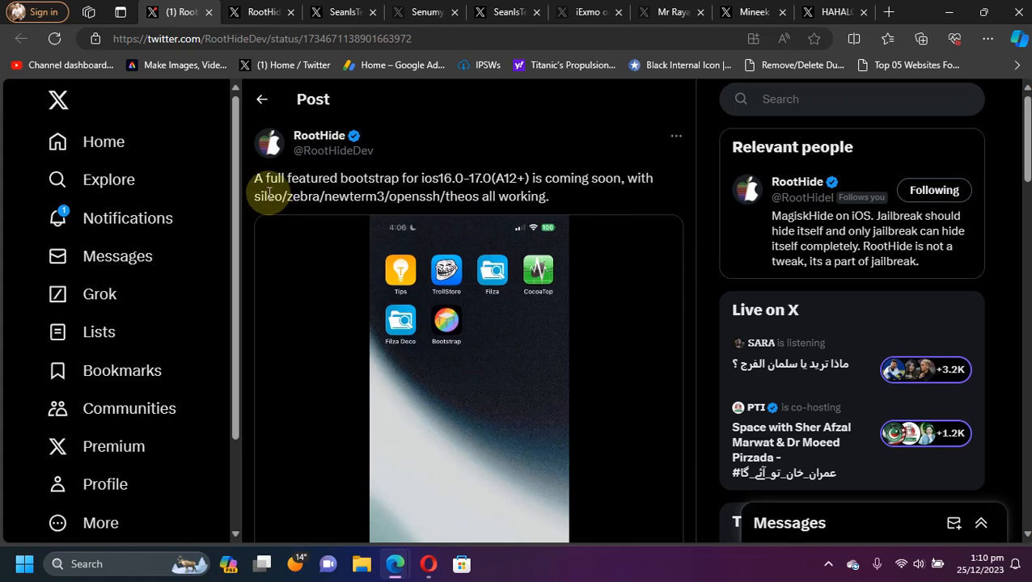
{"action": "mouse_move", "coordinate": [285, 200]}
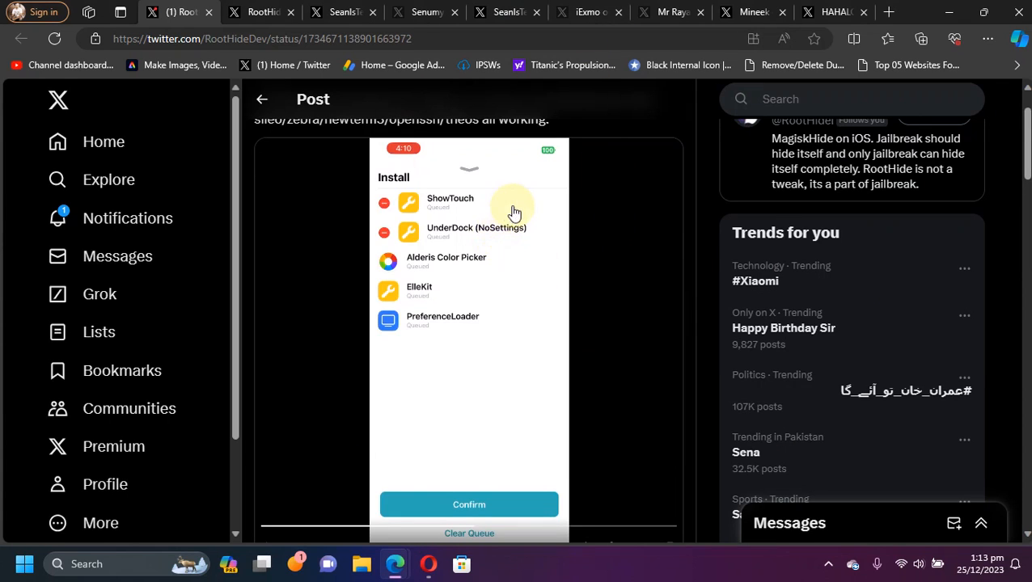
{"action": "mouse_move", "coordinate": [482, 302]}
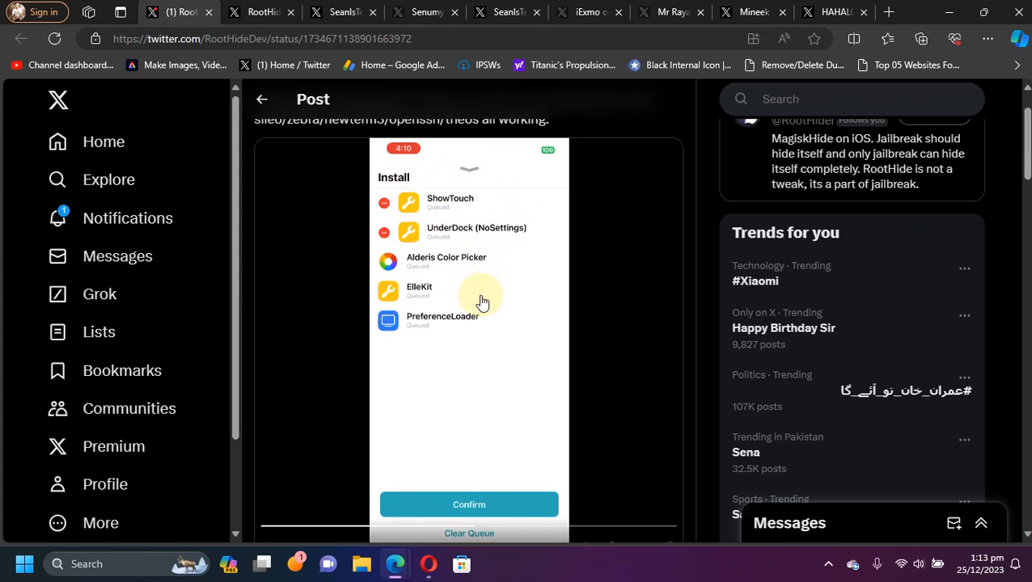
{"action": "mouse_move", "coordinate": [478, 339]}
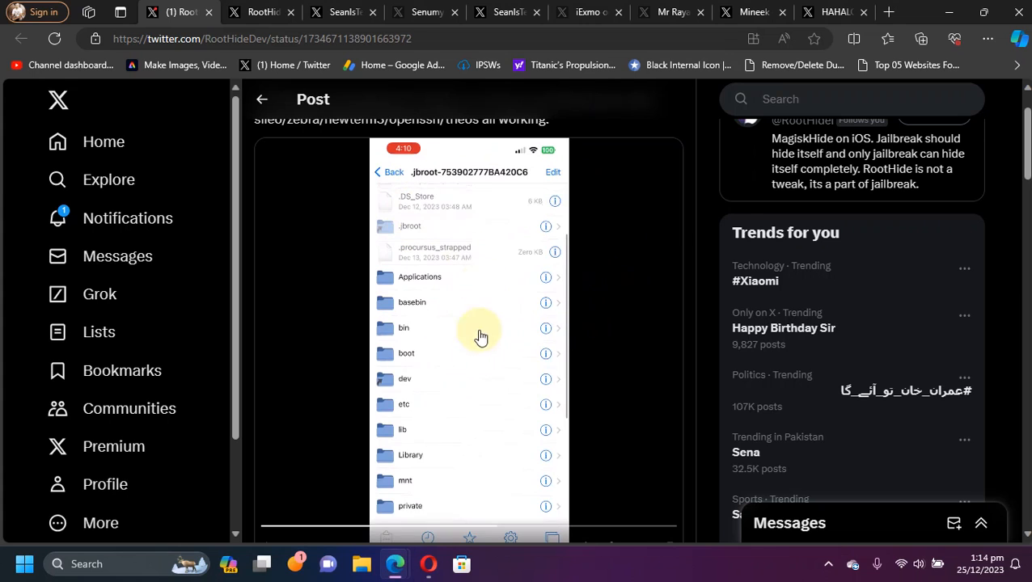
{"action": "mouse_move", "coordinate": [485, 362]}
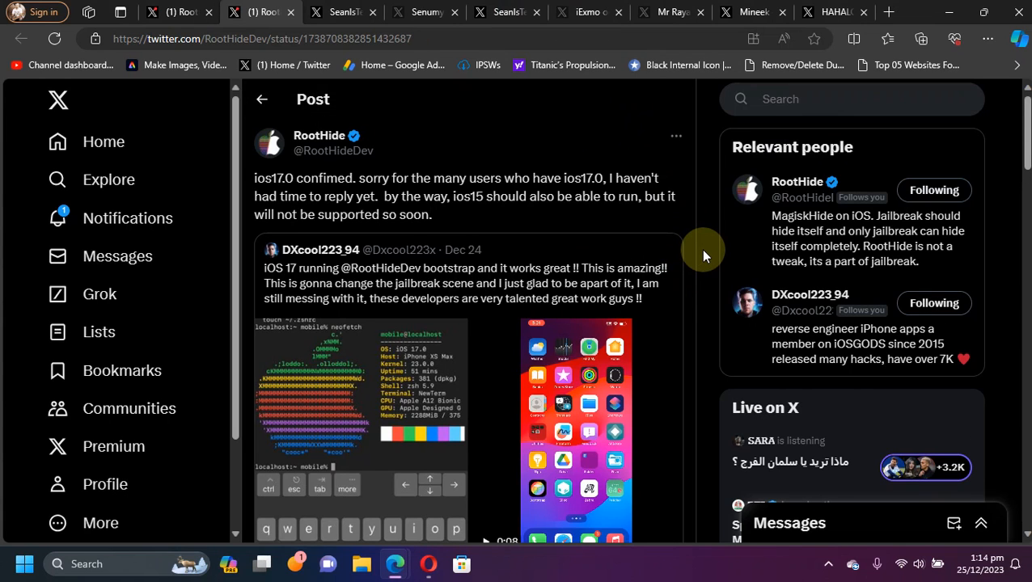
{"action": "mouse_move", "coordinate": [332, 197]}
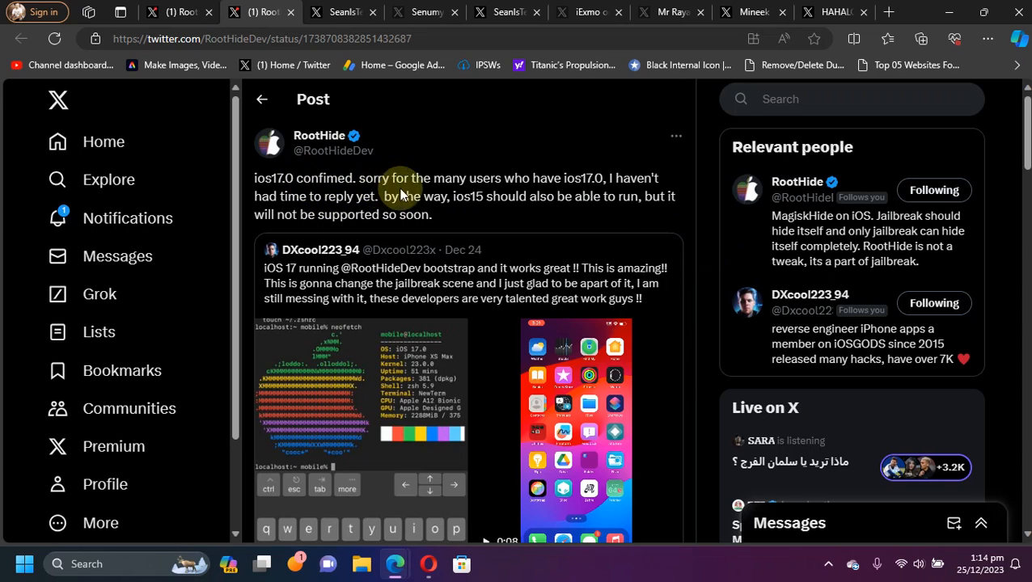
{"action": "mouse_move", "coordinate": [482, 202]}
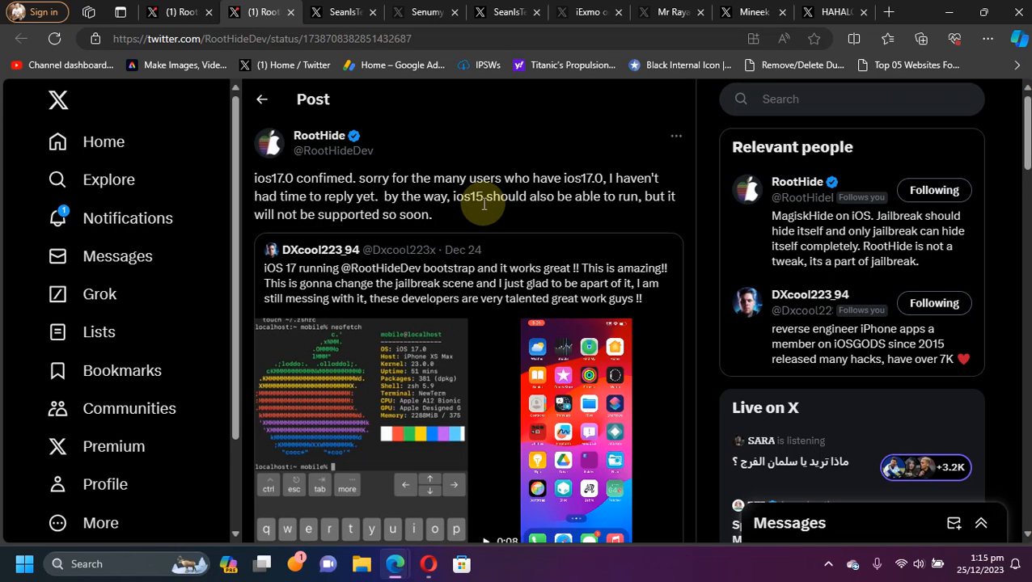
{"action": "mouse_move", "coordinate": [346, 213]}
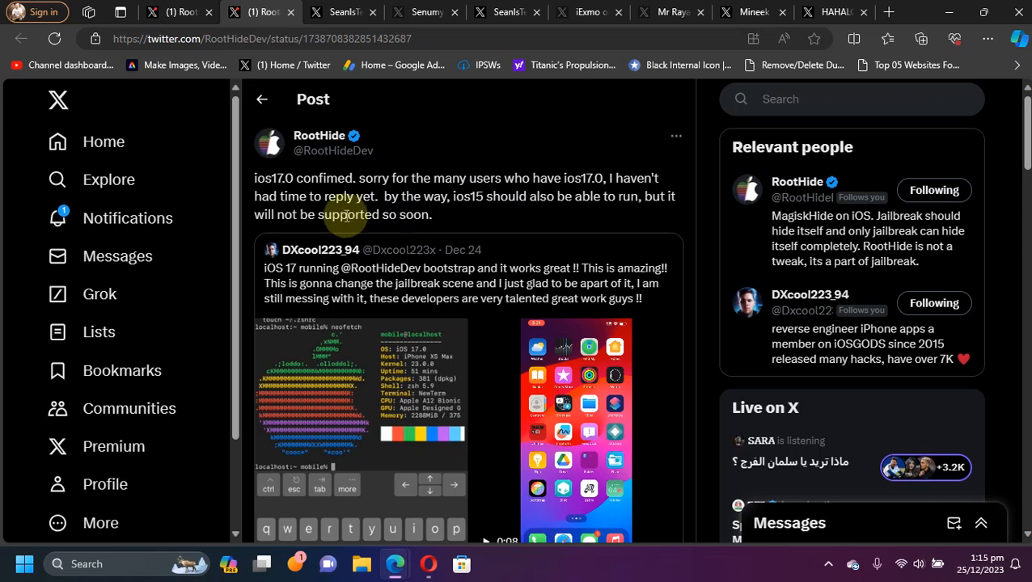
{"action": "scroll", "scroll_direction": "down", "scroll_amount": 3}
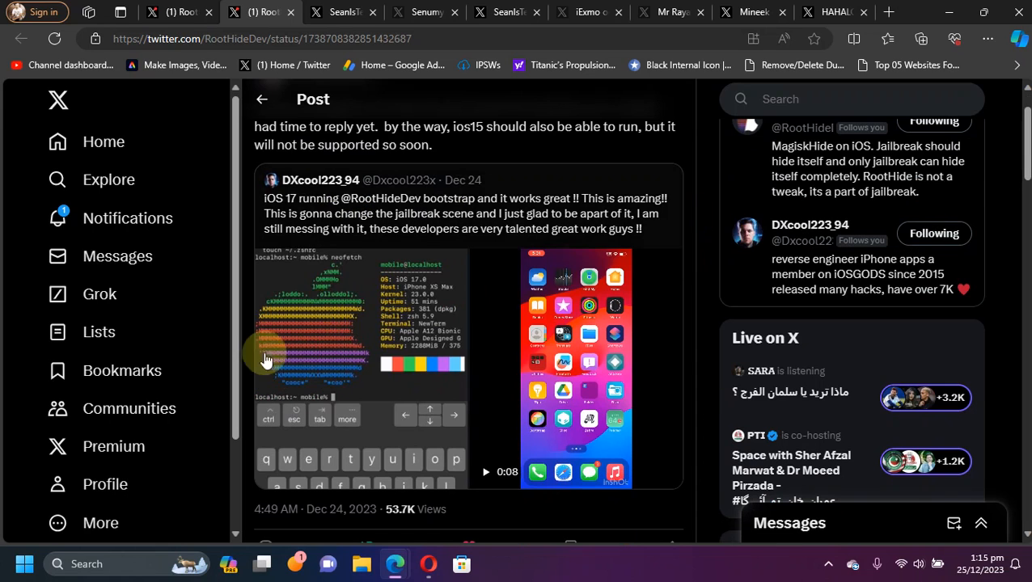
{"action": "mouse_move", "coordinate": [414, 301]}
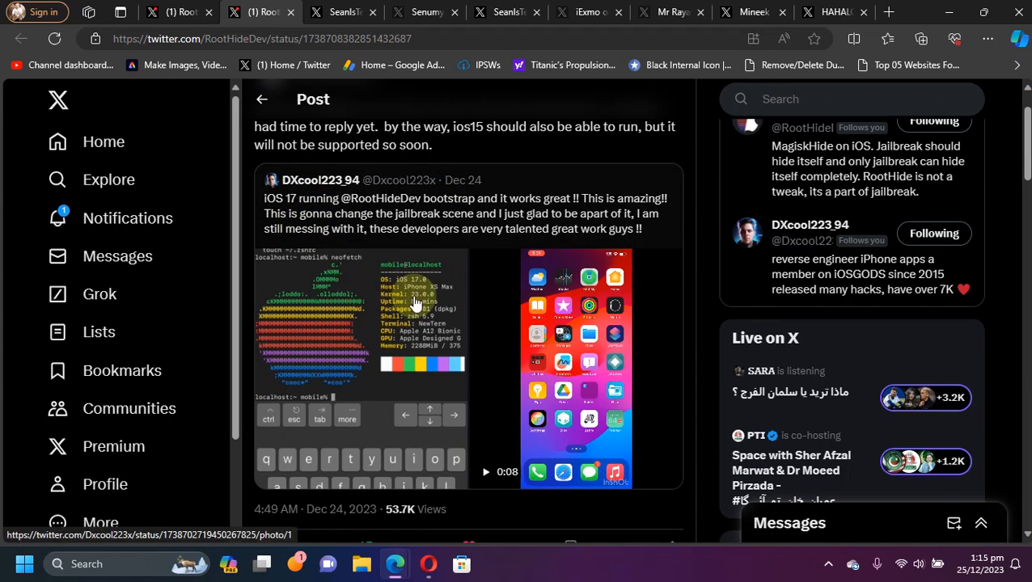
{"action": "mouse_move", "coordinate": [324, 269]}
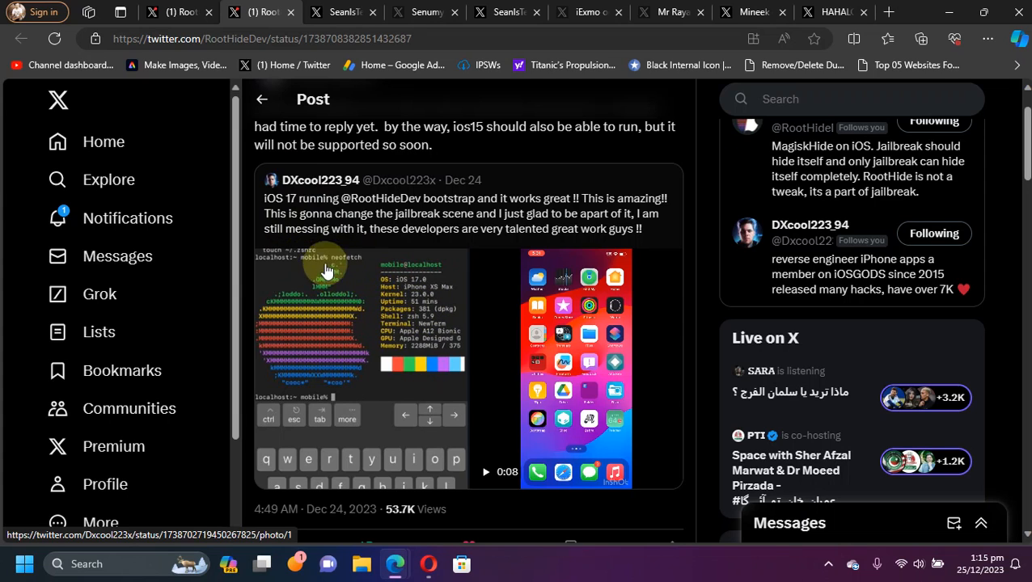
{"action": "mouse_move", "coordinate": [411, 340]}
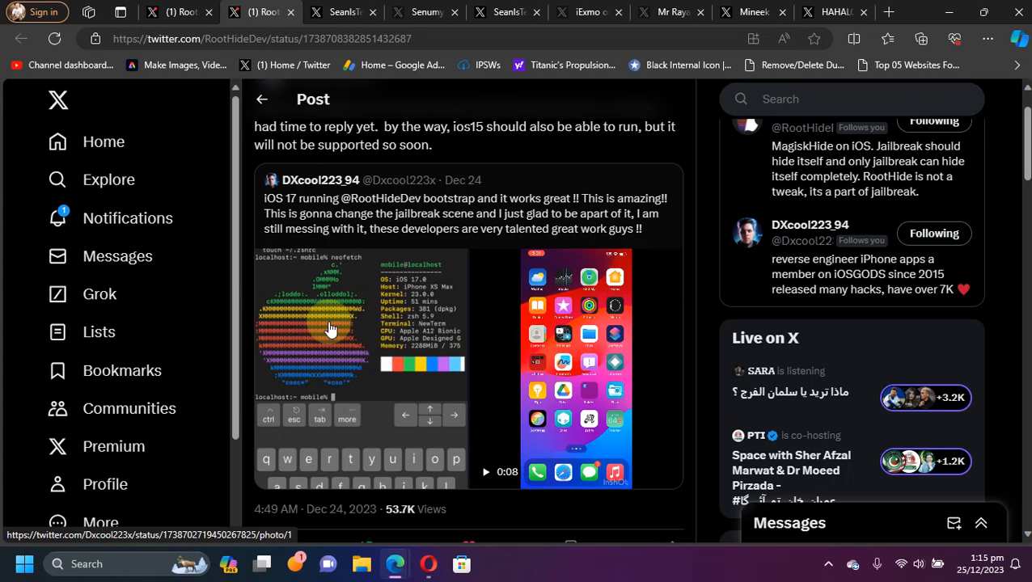
{"action": "mouse_move", "coordinate": [437, 340]}
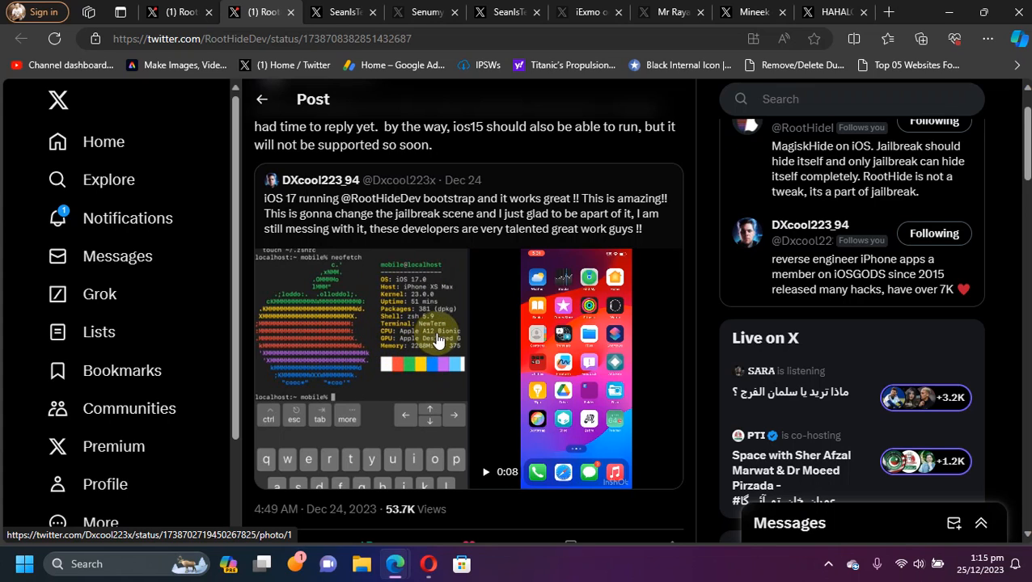
{"action": "mouse_move", "coordinate": [444, 294]}
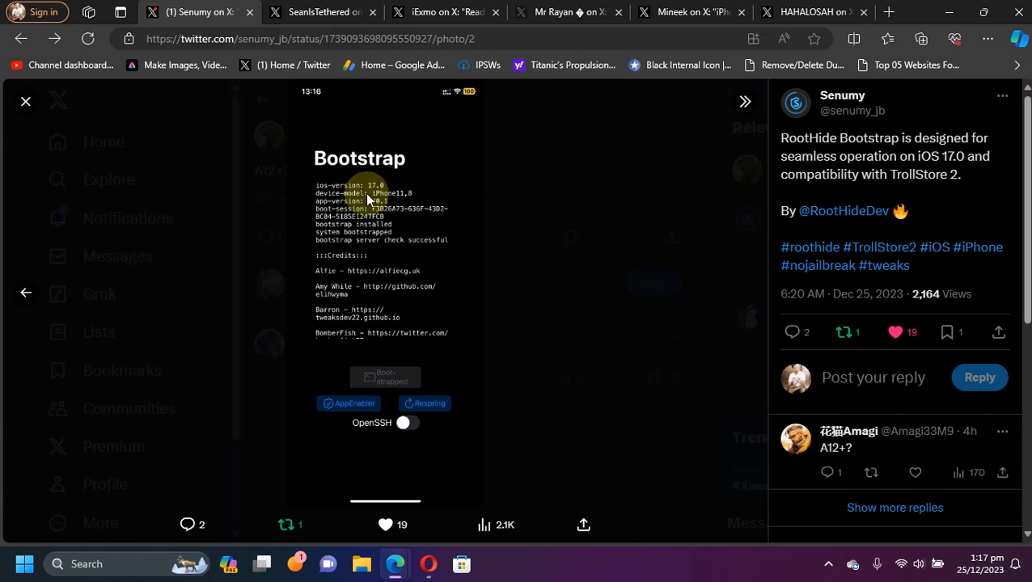
{"action": "mouse_move", "coordinate": [408, 278]}
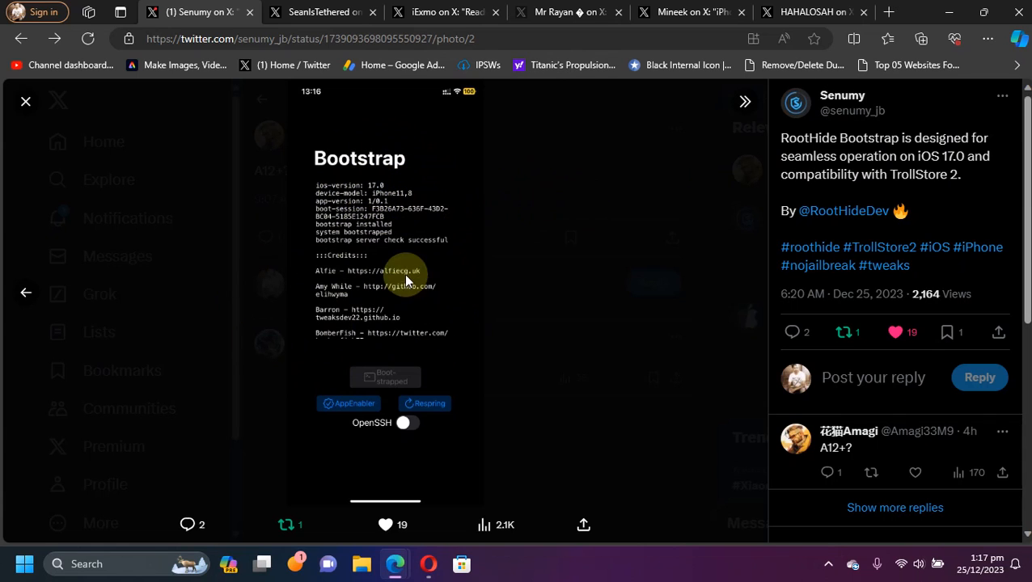
{"action": "mouse_move", "coordinate": [395, 257]}
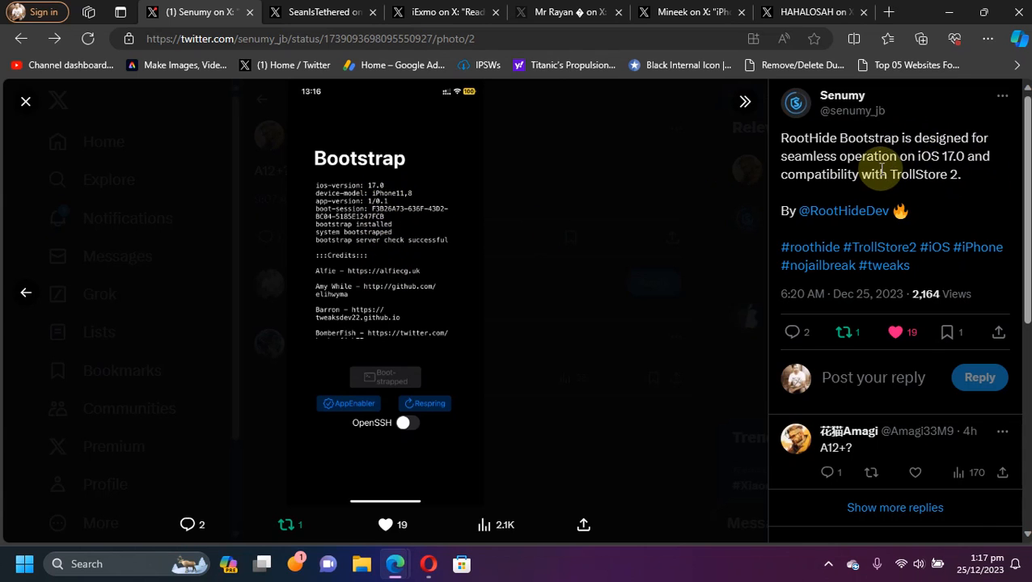
{"action": "mouse_move", "coordinate": [429, 288]}
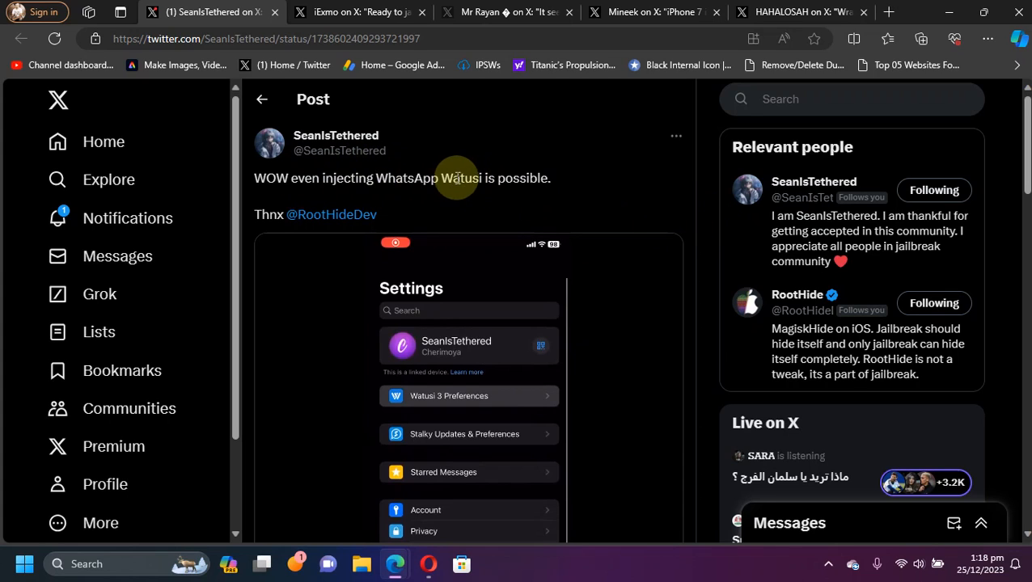
{"action": "mouse_move", "coordinate": [710, 186]}
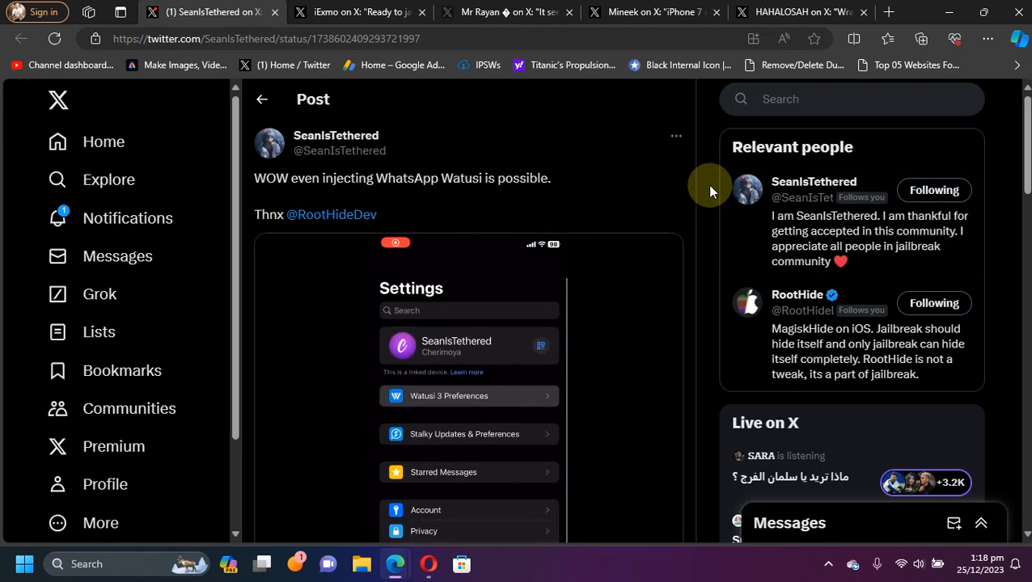
{"action": "scroll", "scroll_direction": "down", "scroll_amount": 3}
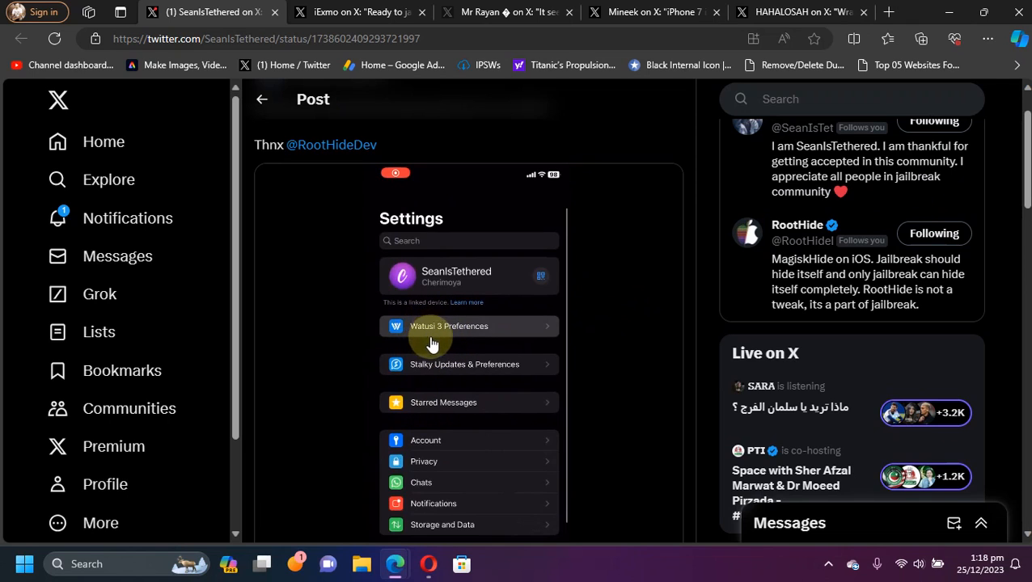
{"action": "mouse_move", "coordinate": [747, 311]}
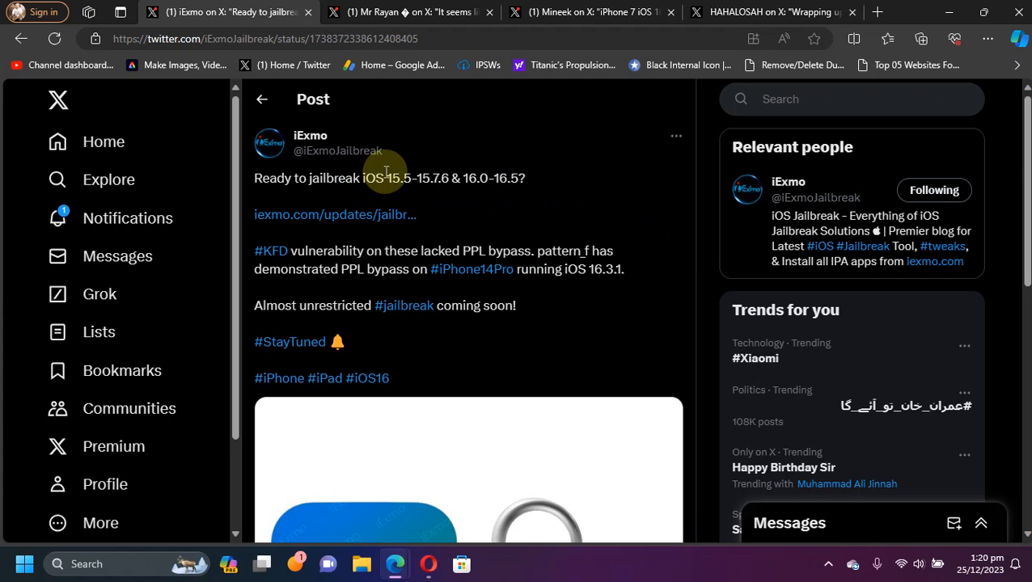
{"action": "mouse_move", "coordinate": [456, 180]}
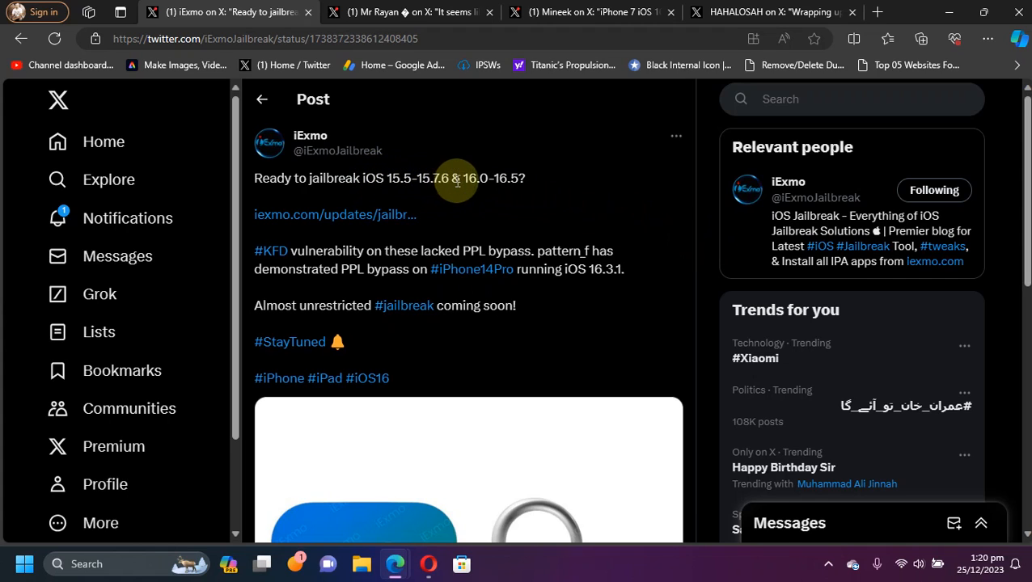
{"action": "mouse_move", "coordinate": [447, 201]}
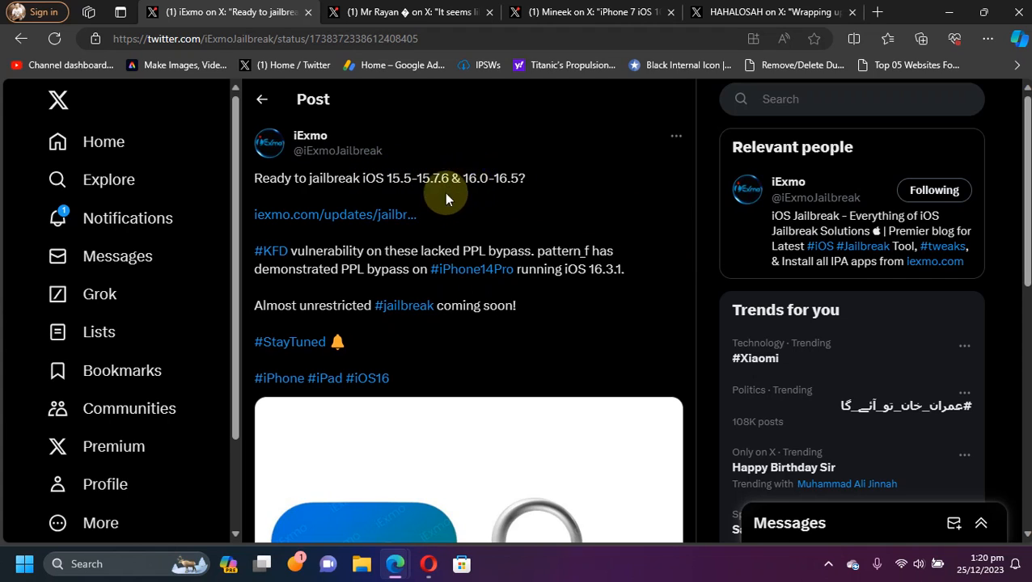
{"action": "mouse_move", "coordinate": [701, 197]}
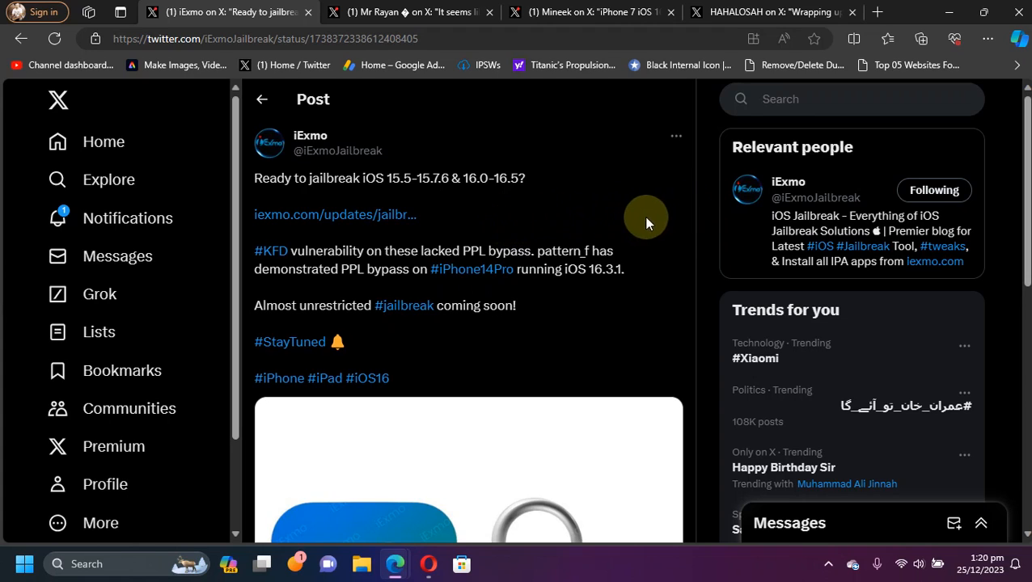
{"action": "mouse_move", "coordinate": [705, 226]}
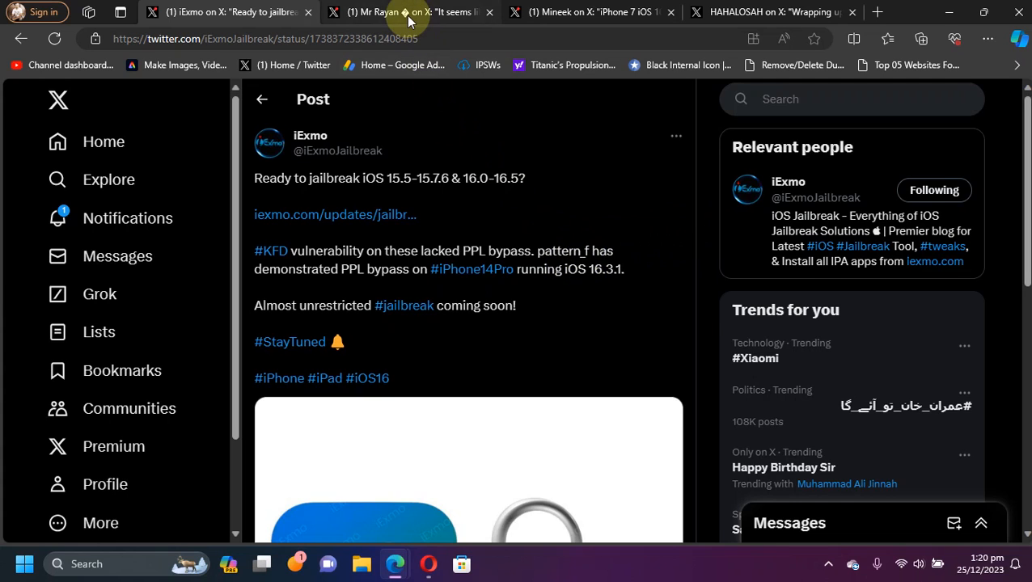
Read pattern-f's PPL bypass post and its 'No plan yet' replies, then move on to Mineek's post
{"action": "left_click", "coordinate": [396, 11]}
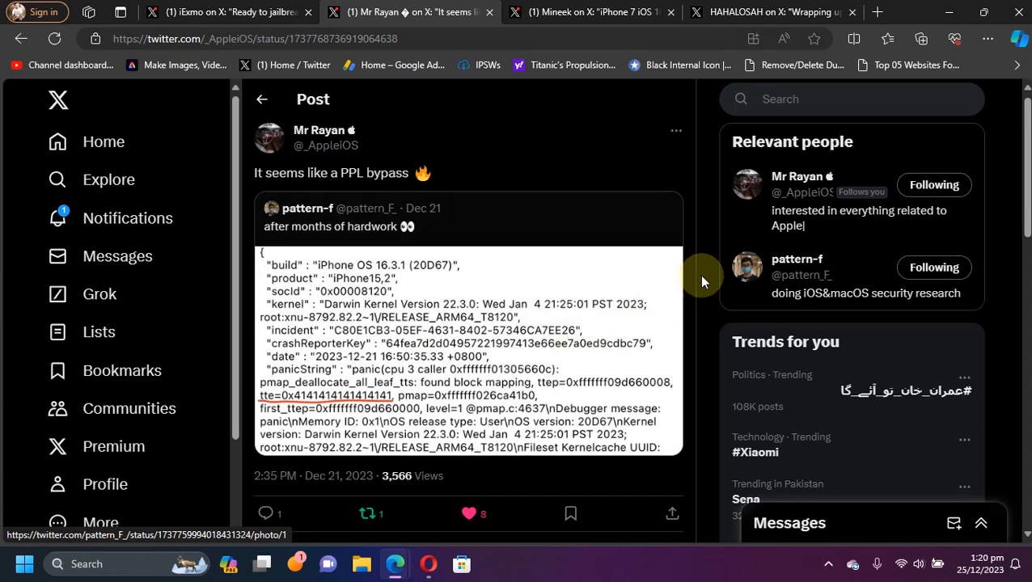
{"action": "mouse_move", "coordinate": [705, 273]}
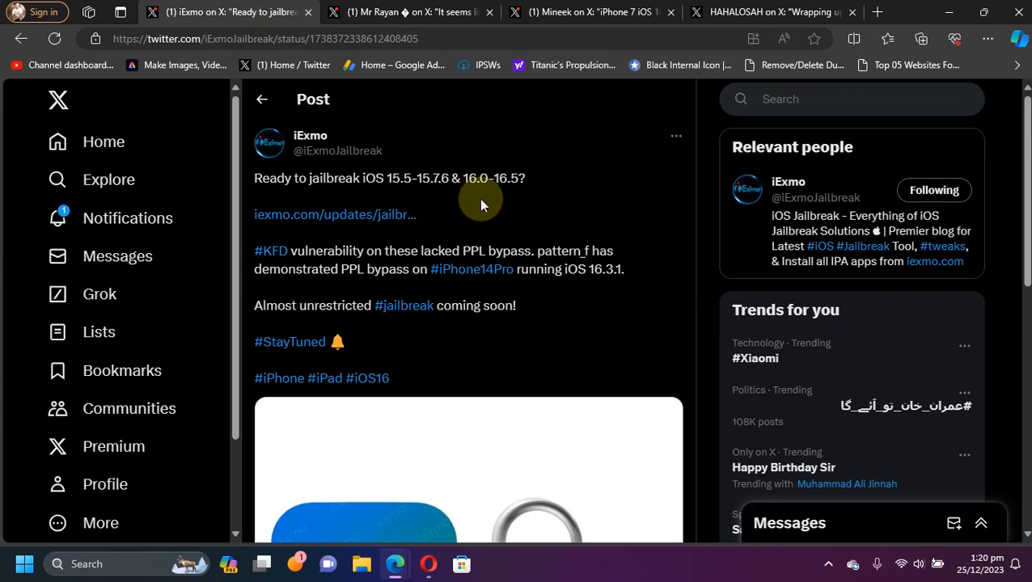
{"action": "left_click_drag", "start_coordinate": [362, 178], "coordinate": [524, 178]}
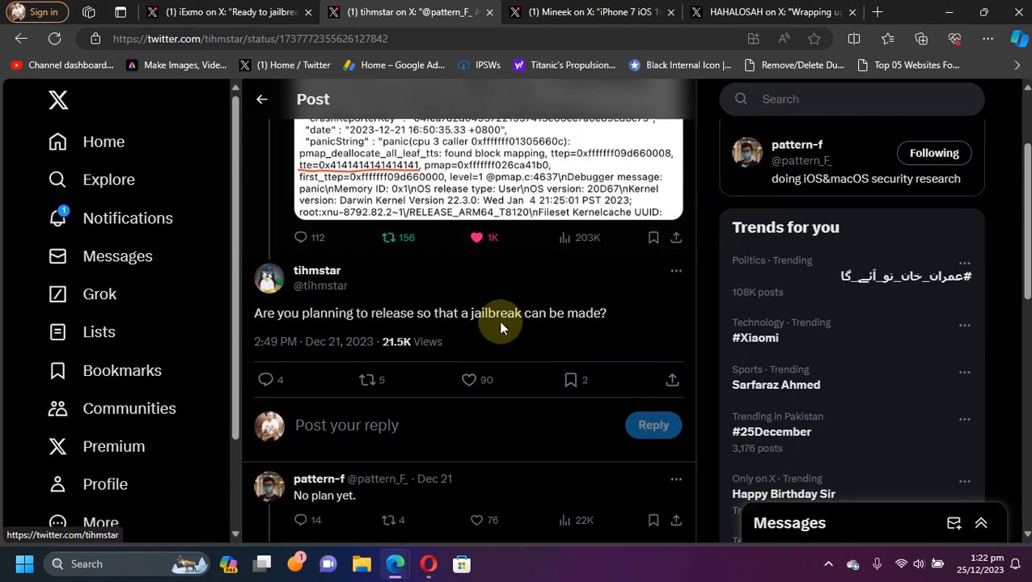
{"action": "mouse_move", "coordinate": [701, 298]}
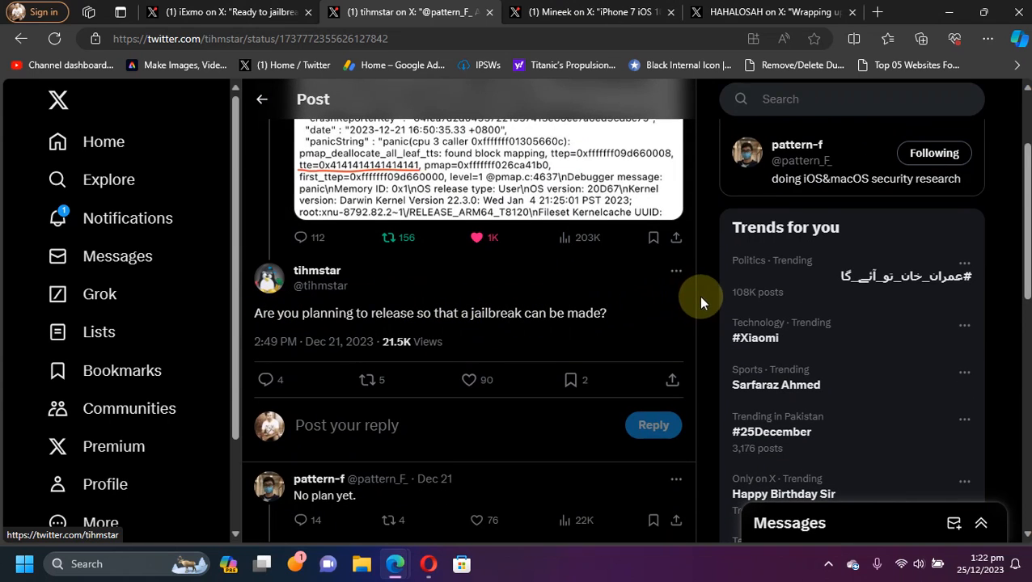
{"action": "scroll", "scroll_direction": "down", "scroll_amount": 3}
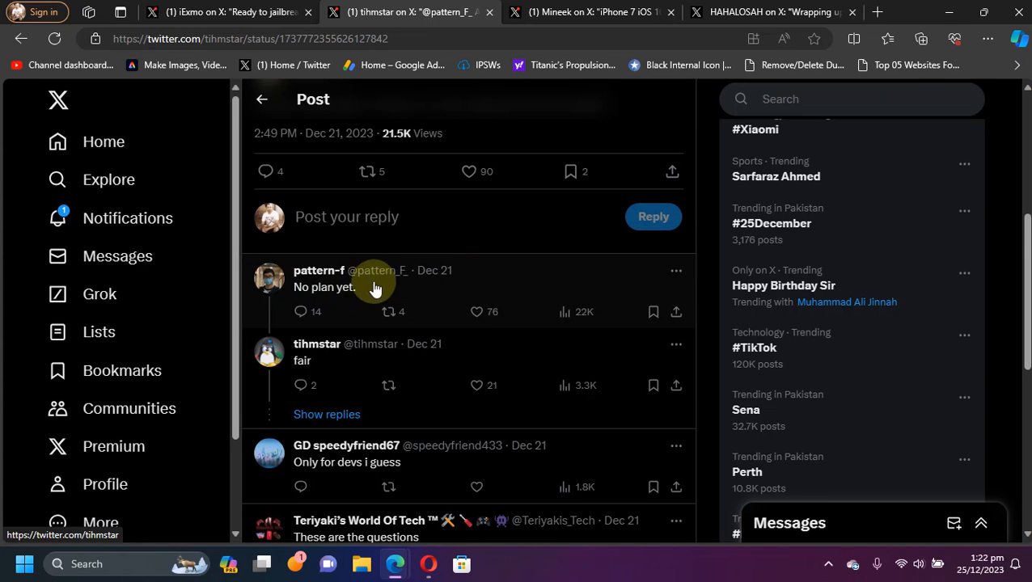
{"action": "mouse_move", "coordinate": [692, 288]}
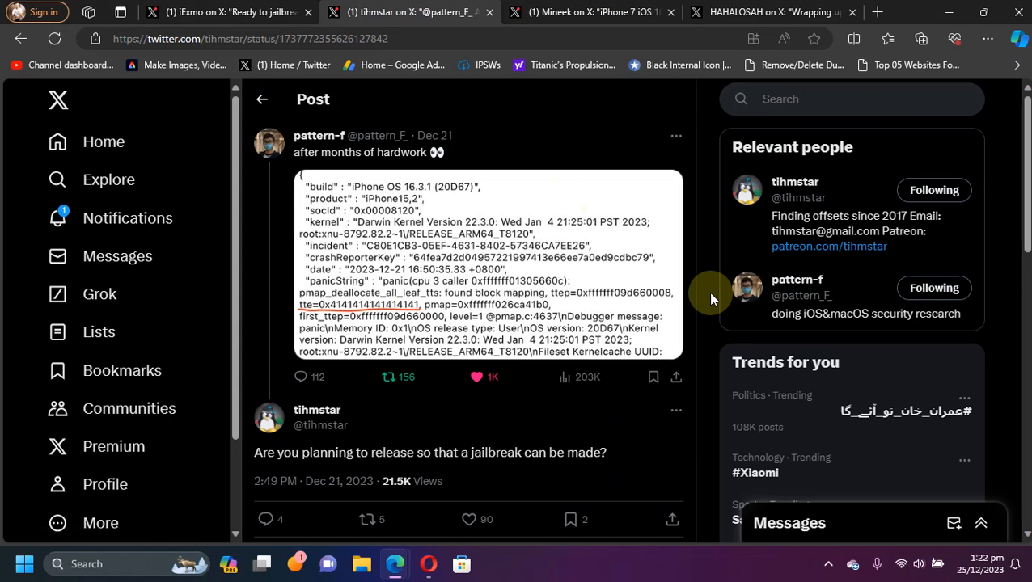
{"action": "left_click", "coordinate": [226, 13]}
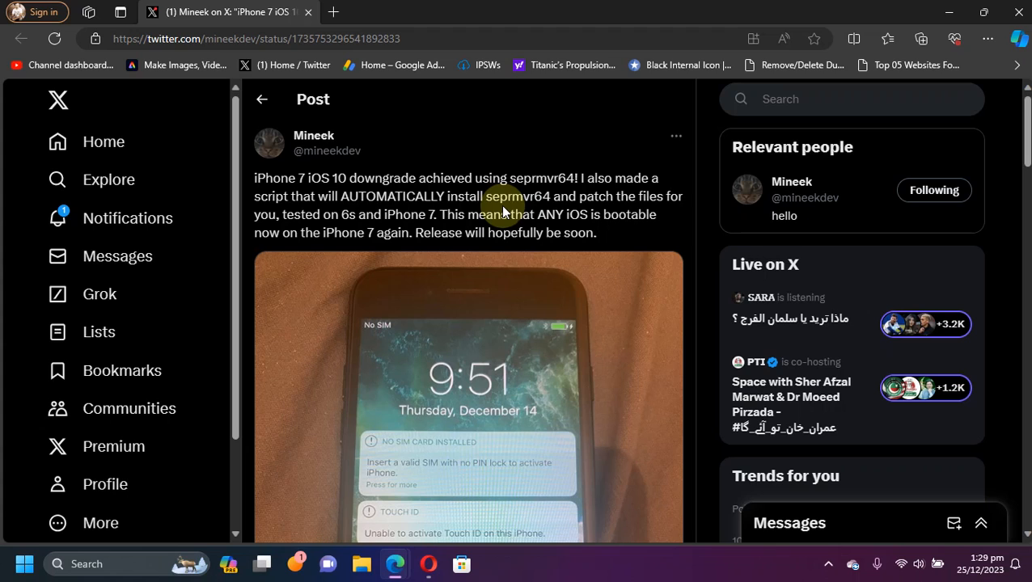
{"action": "mouse_move", "coordinate": [421, 223]}
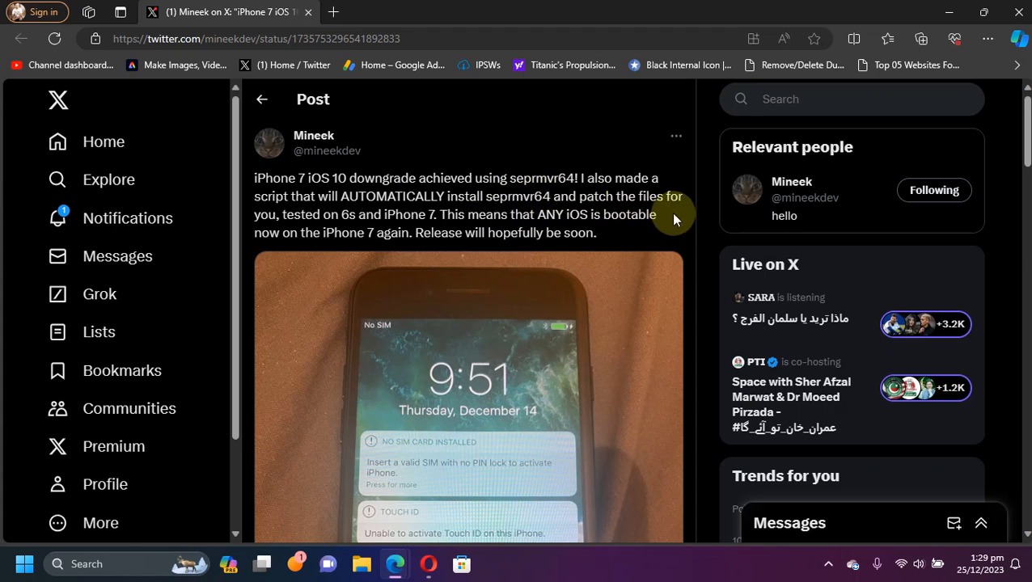
{"action": "mouse_move", "coordinate": [705, 223]}
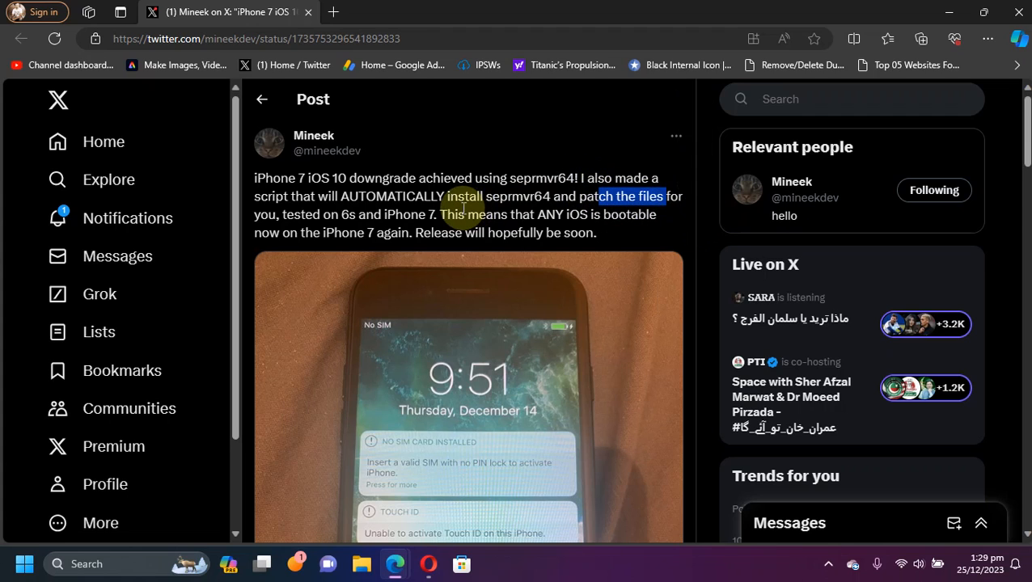
{"action": "mouse_move", "coordinate": [639, 335]}
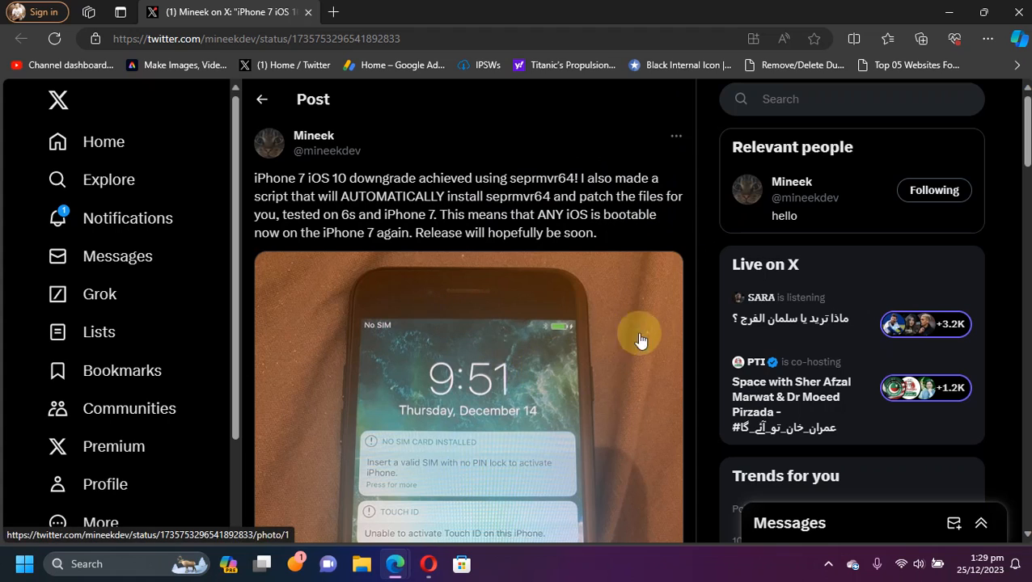
{"action": "mouse_move", "coordinate": [708, 310]}
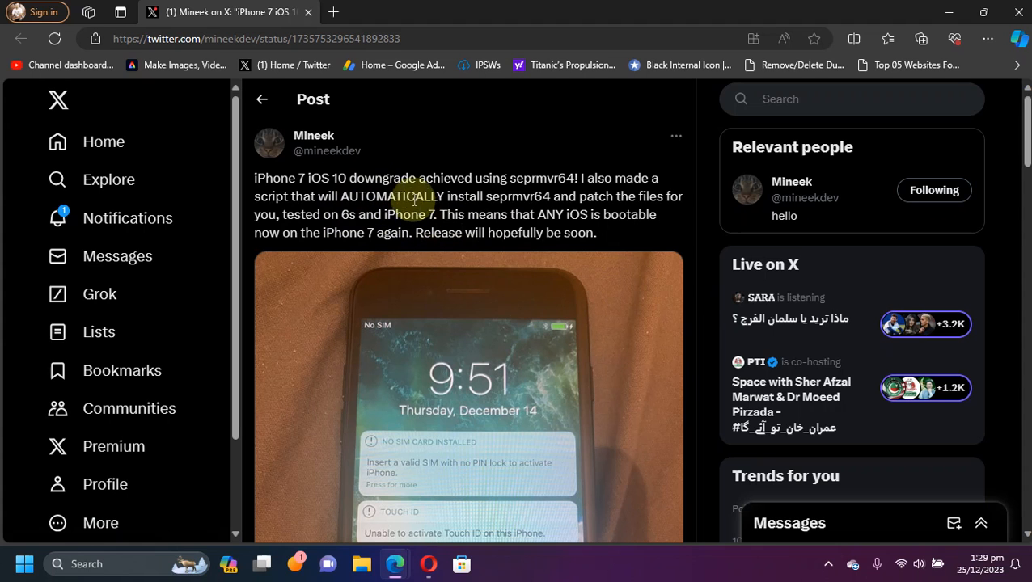
{"action": "scroll", "scroll_direction": "down", "scroll_amount": 3}
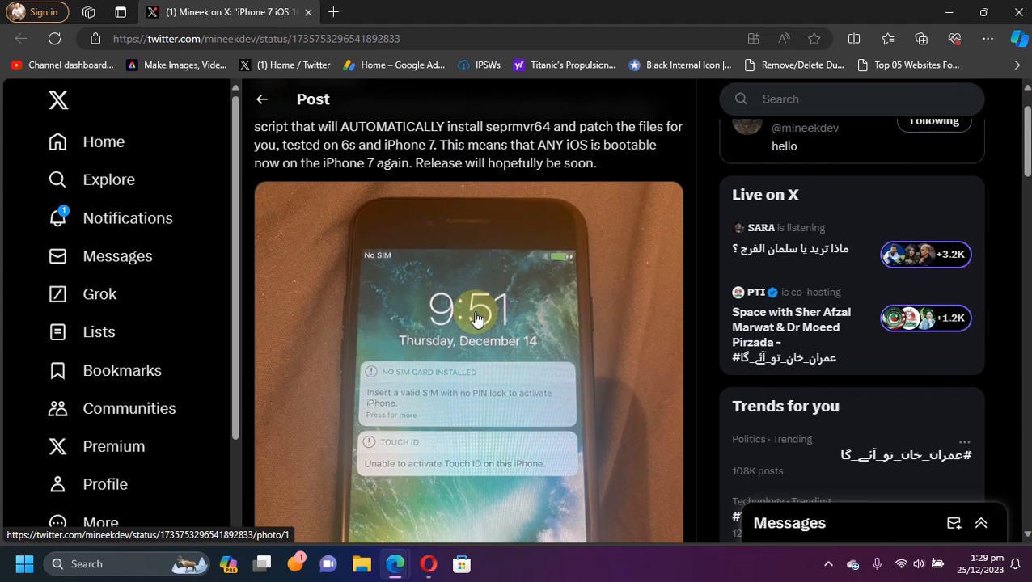